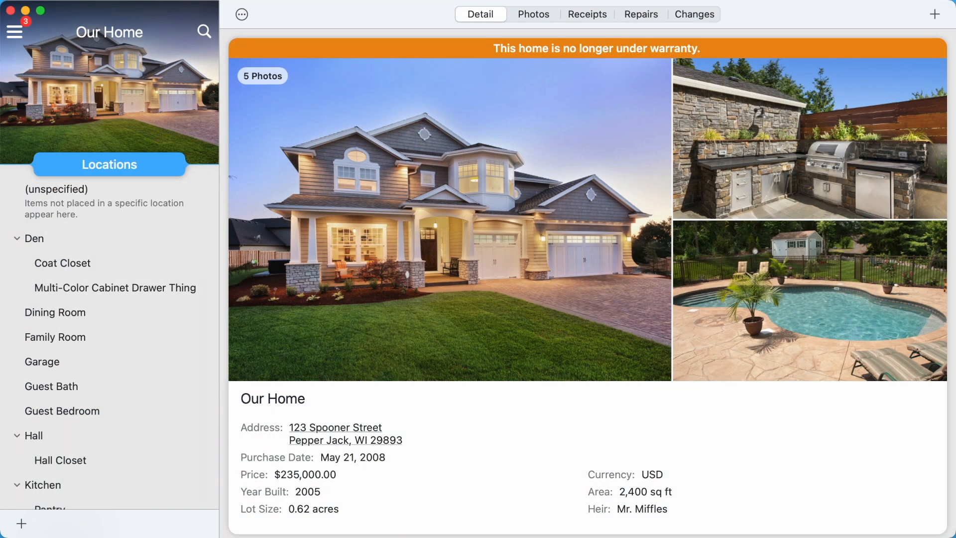
# - Leave the locations list and return to the main list of collections
pyautogui.click(15, 31)
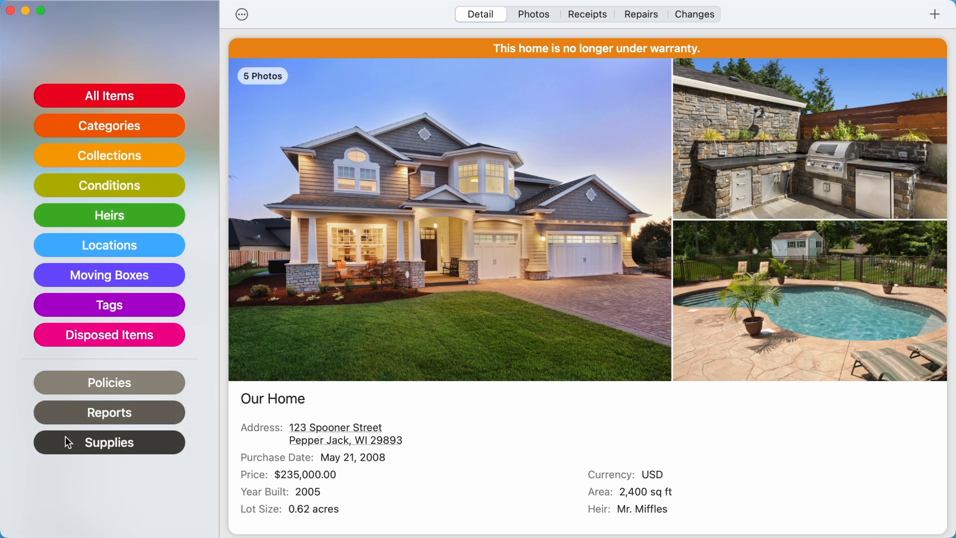
# - Start a new Watch Batteries supply filed under Batteries and stored in the Den
pyautogui.click(110, 442)
pyautogui.write('CR3205')
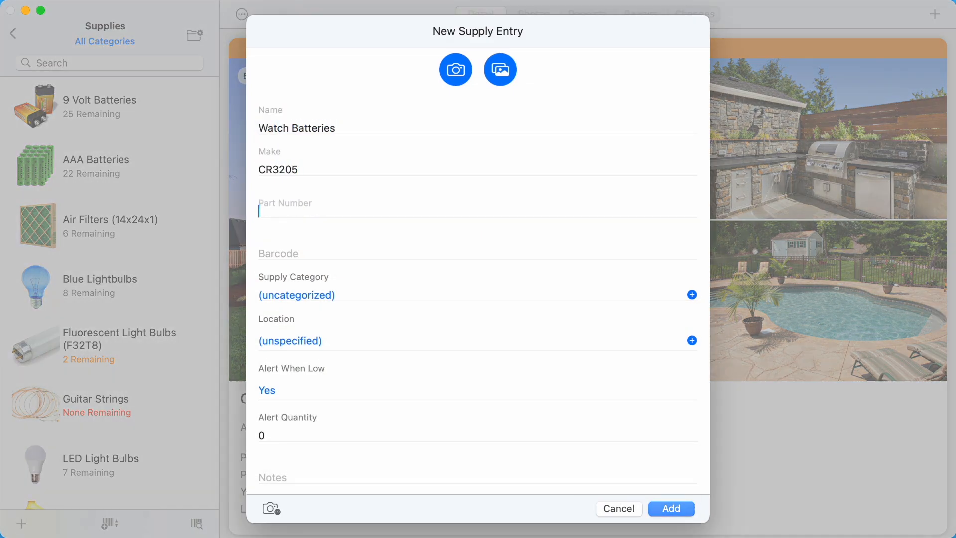
pyautogui.click(296, 295)
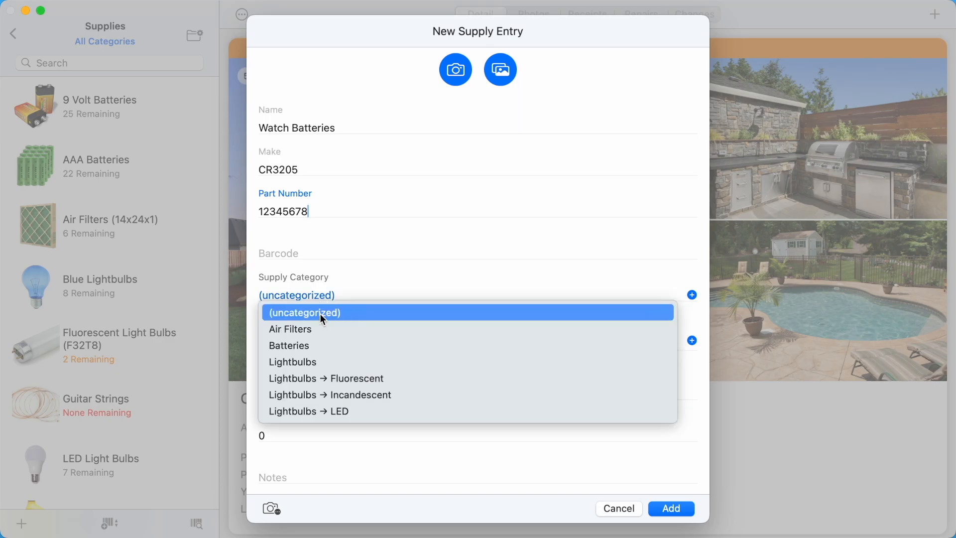
pyautogui.click(289, 345)
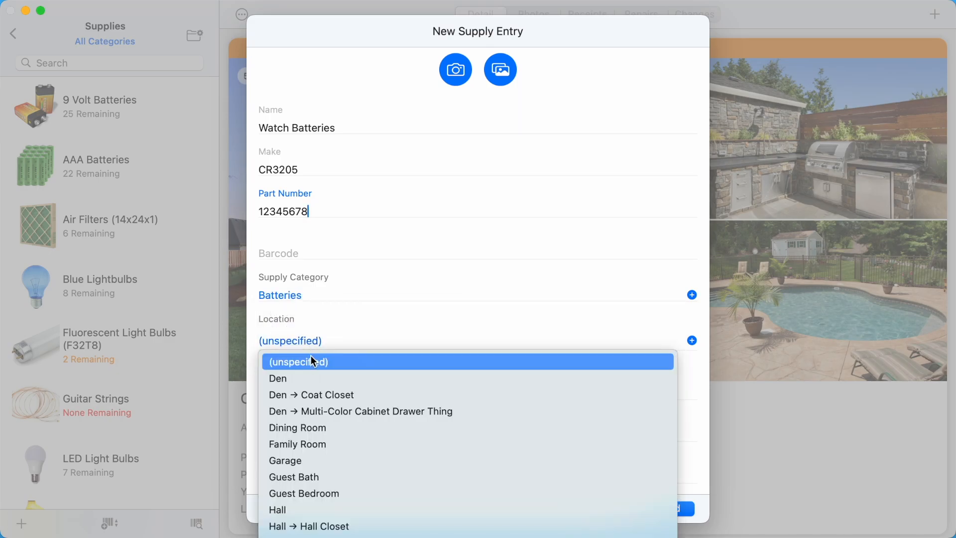
pyautogui.click(278, 378)
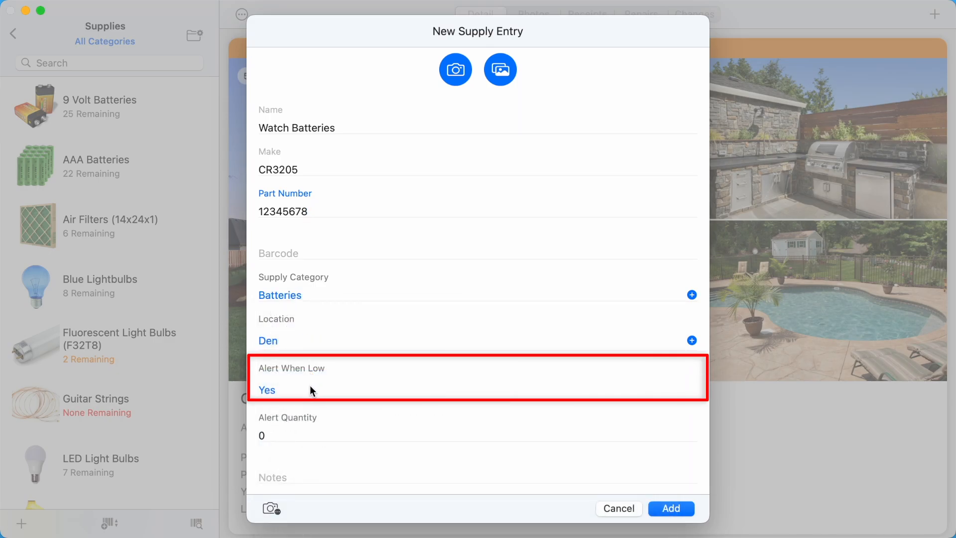
# - Keep low-stock alerts on with an alert quantity of 5 and add the supply
pyautogui.click(266, 390)
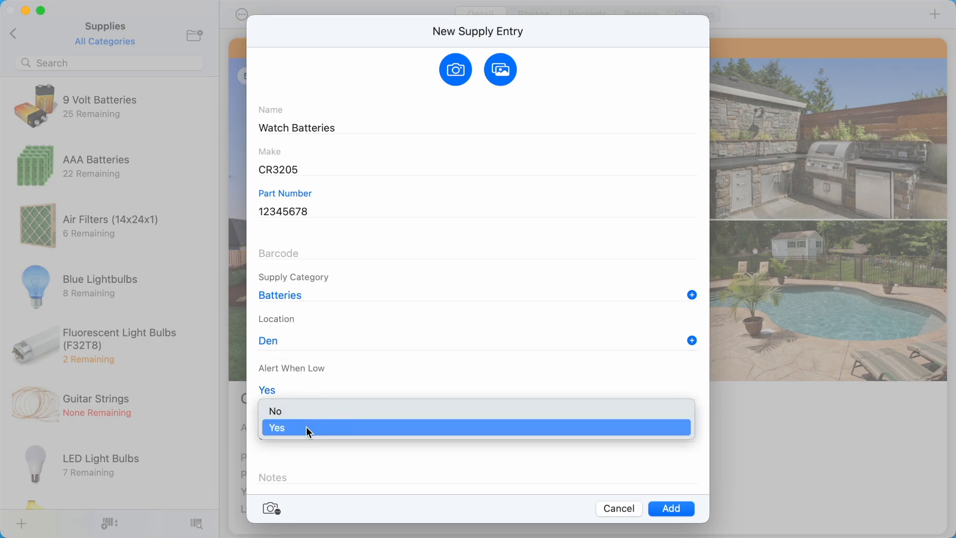
pyautogui.click(277, 427)
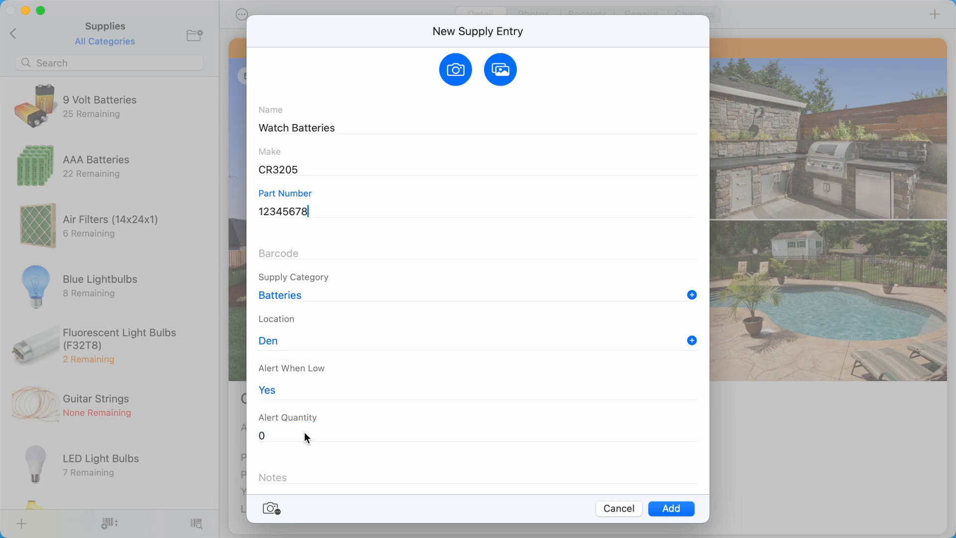
pyautogui.click(294, 436)
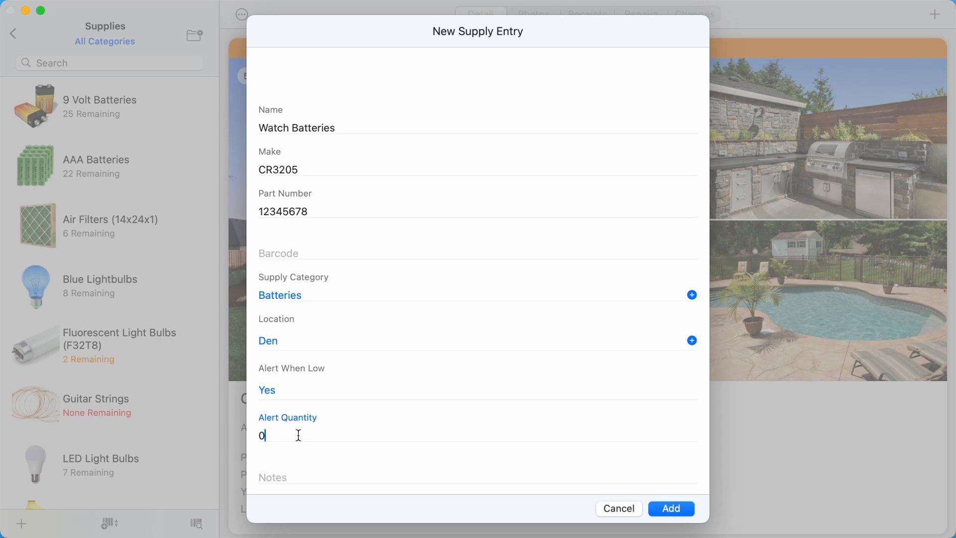
pyautogui.write('5')
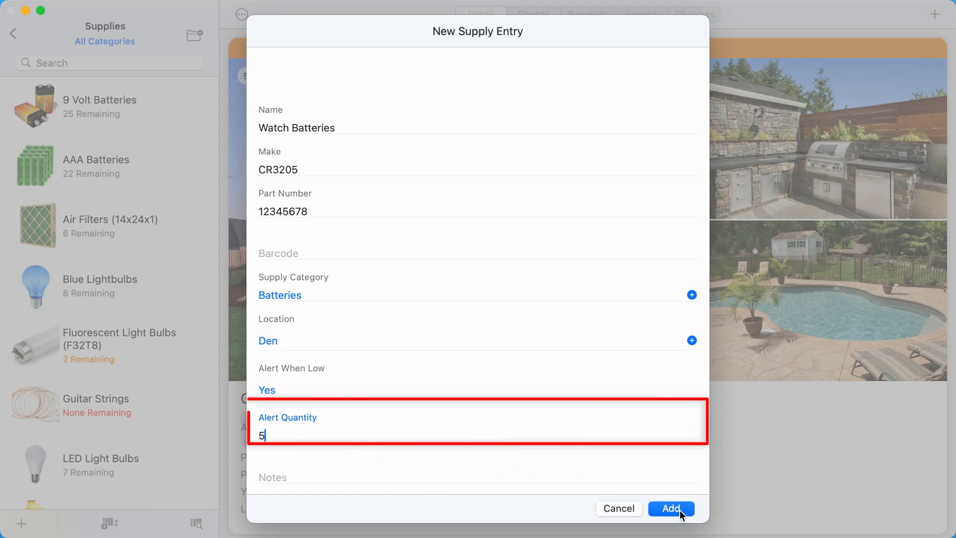
pyautogui.click(671, 508)
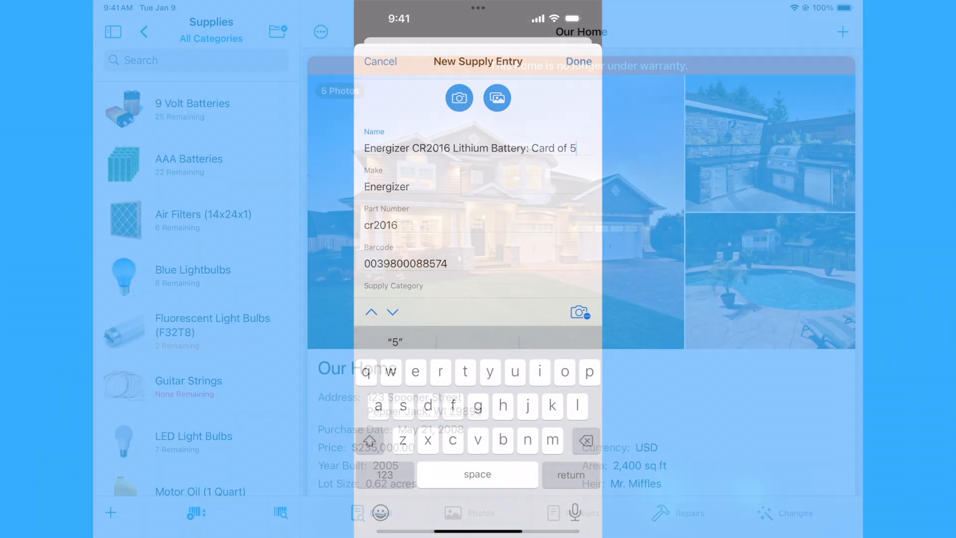
# - Finish the Energizer CR2016 Lithium Battery: Card of 5 supply entry with its barcode
pyautogui.click(380, 62)
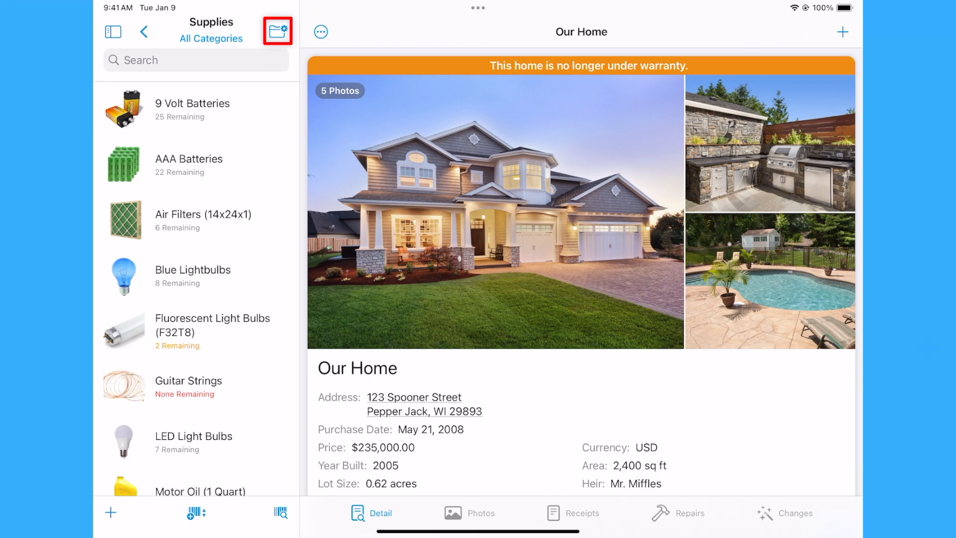
# - Create a Watch Batteries sub-category under Batteries in Supply Categories
pyautogui.click(276, 31)
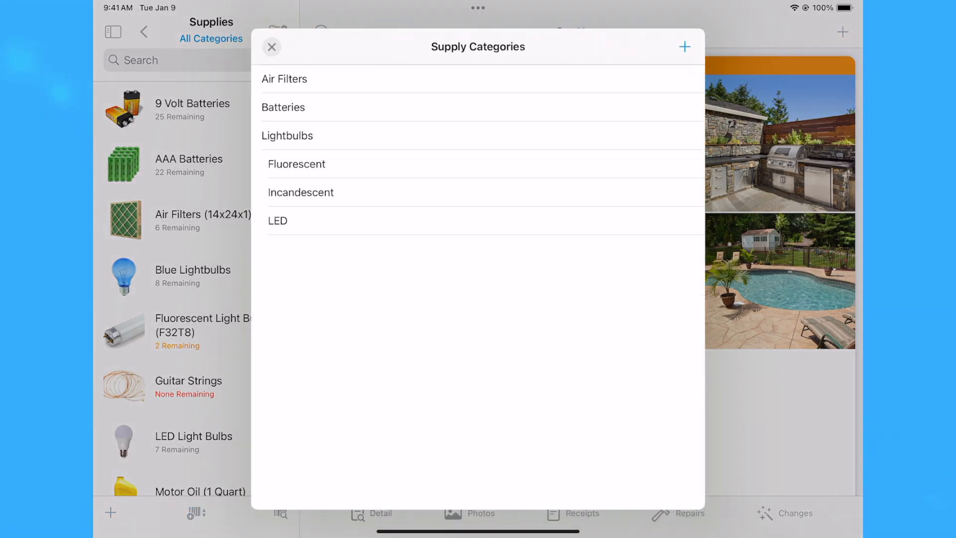
pyautogui.click(685, 46)
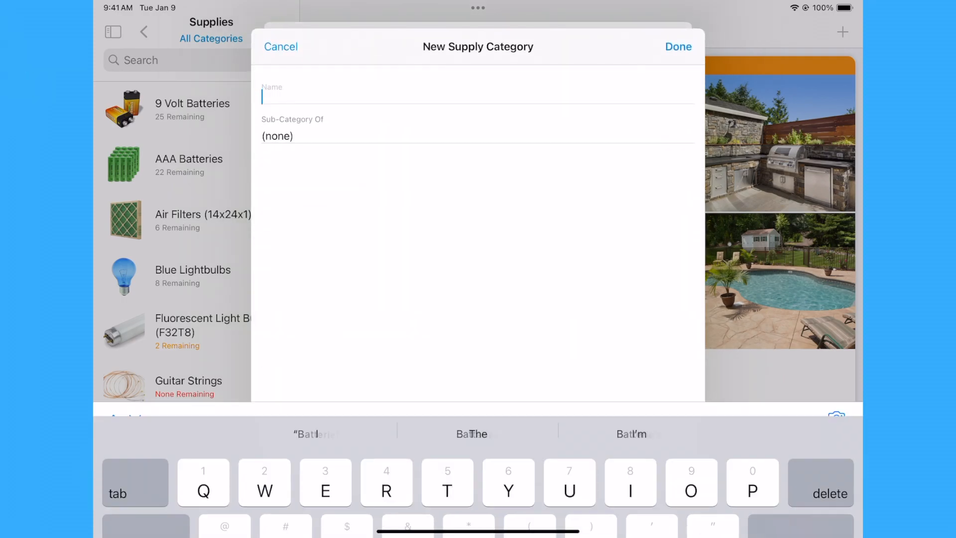
pyautogui.click(281, 45)
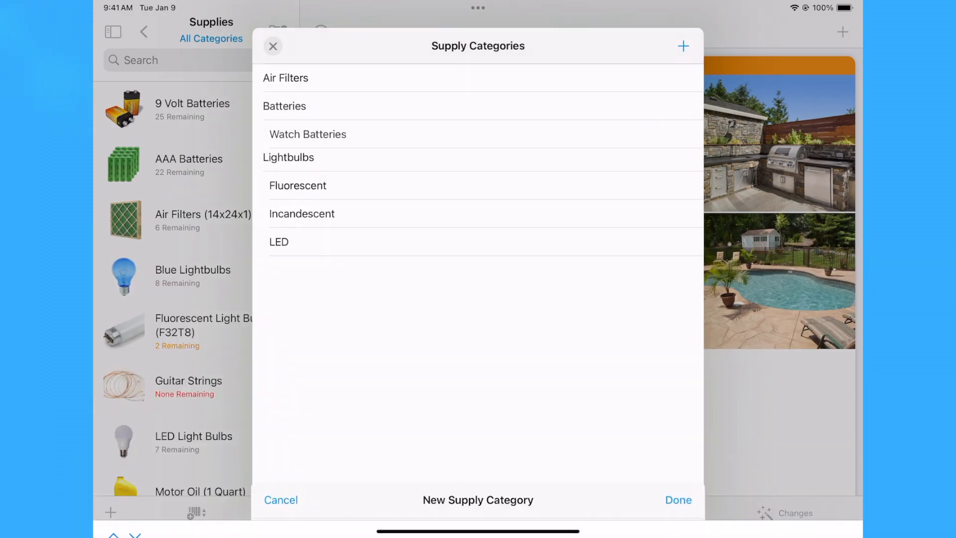
pyautogui.click(273, 46)
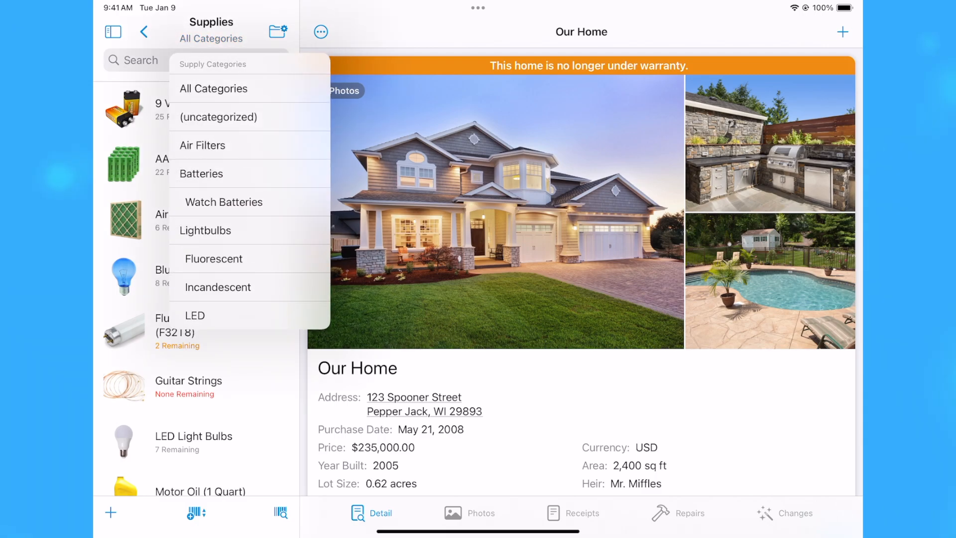
# - Show the supply category filter now listing Watch Batteries under Batteries
pyautogui.click(205, 231)
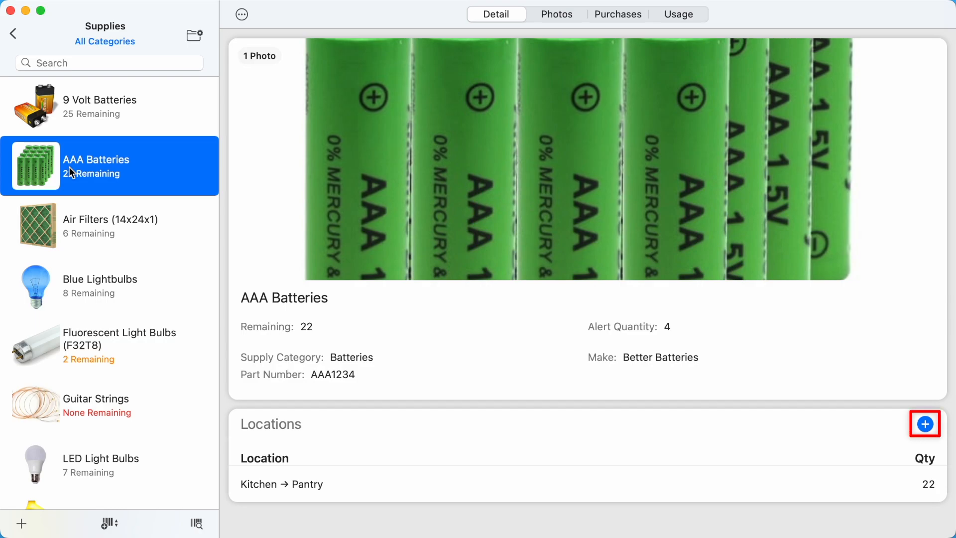
# - Add the Primary Bedroom closet as a second location for AAA Batteries
pyautogui.click(926, 424)
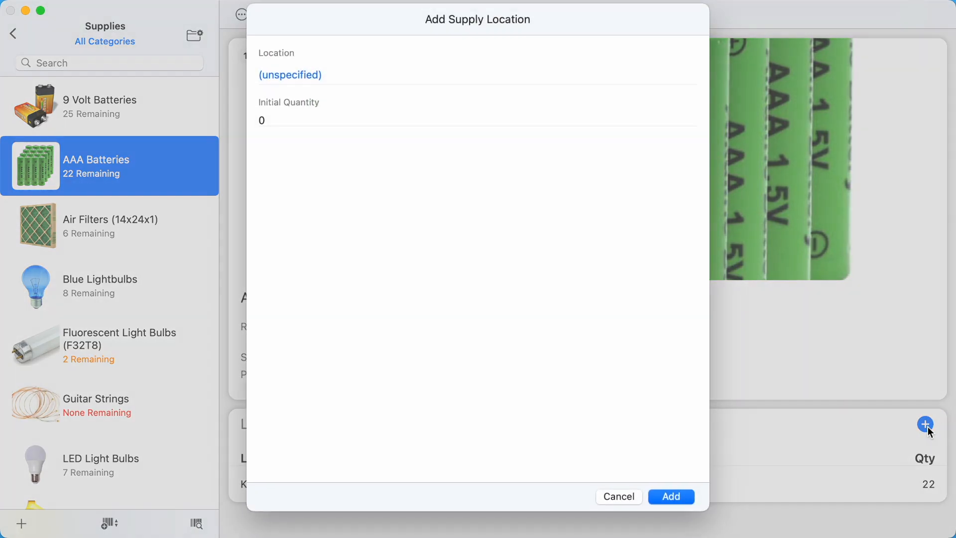
pyautogui.click(291, 75)
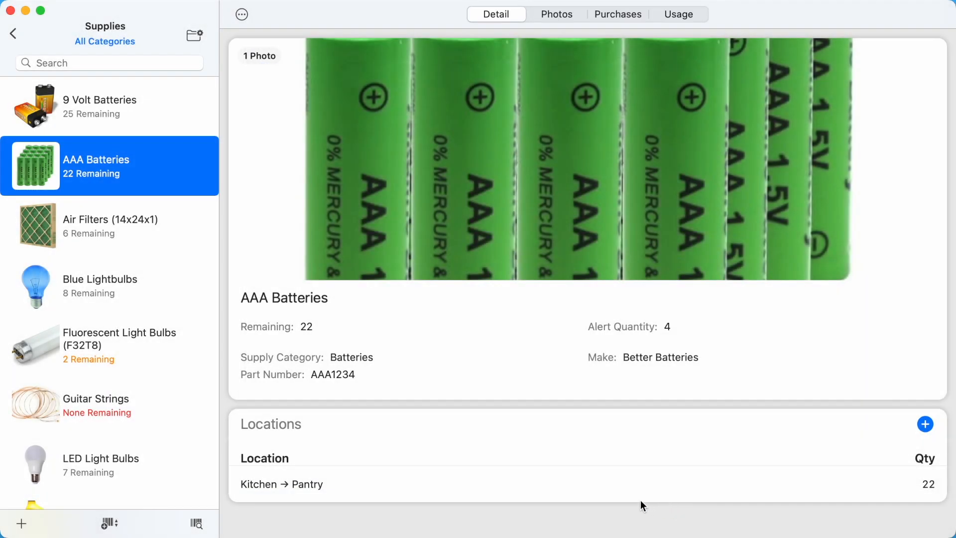
pyautogui.click(924, 424)
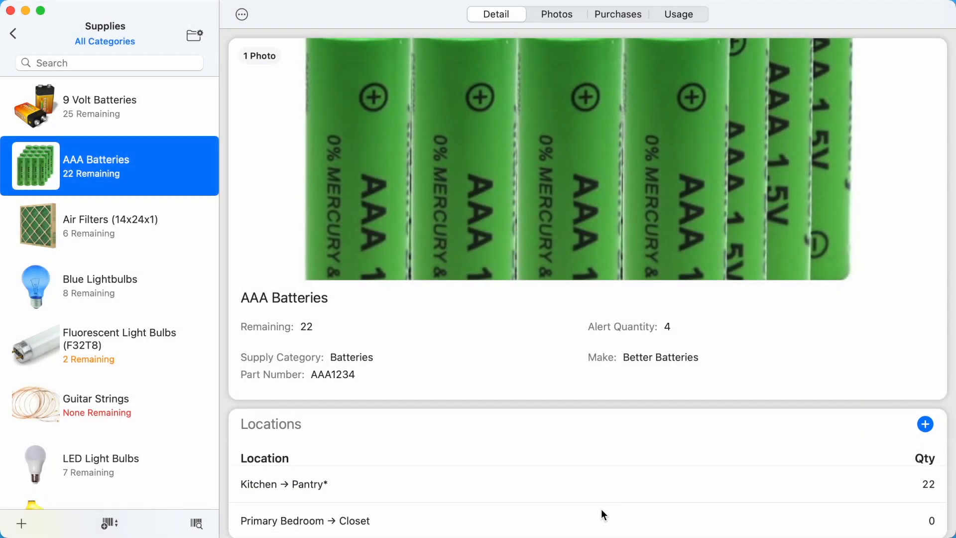
# - Set the closet quantity to 10 AAA batteries, bringing the total to 32
pyautogui.click(304, 534)
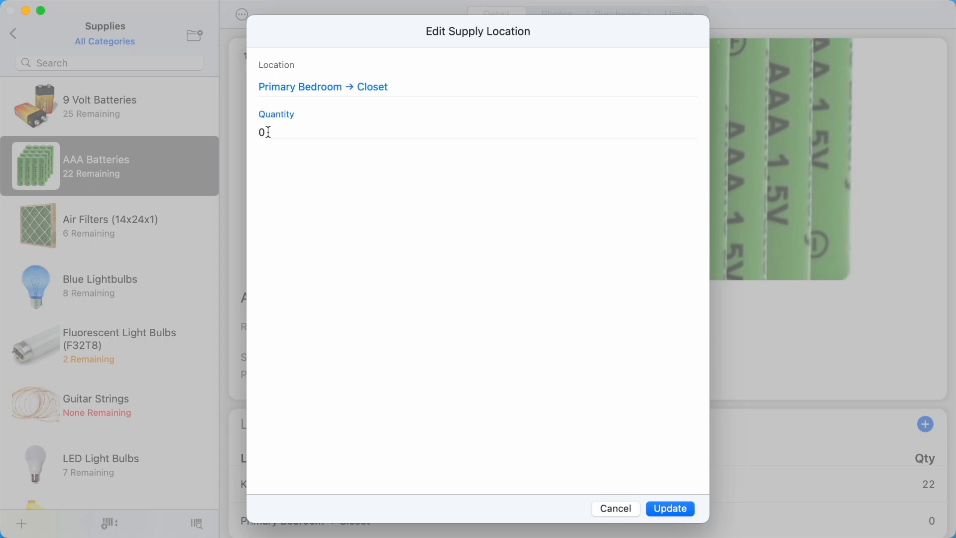
pyautogui.click(668, 508)
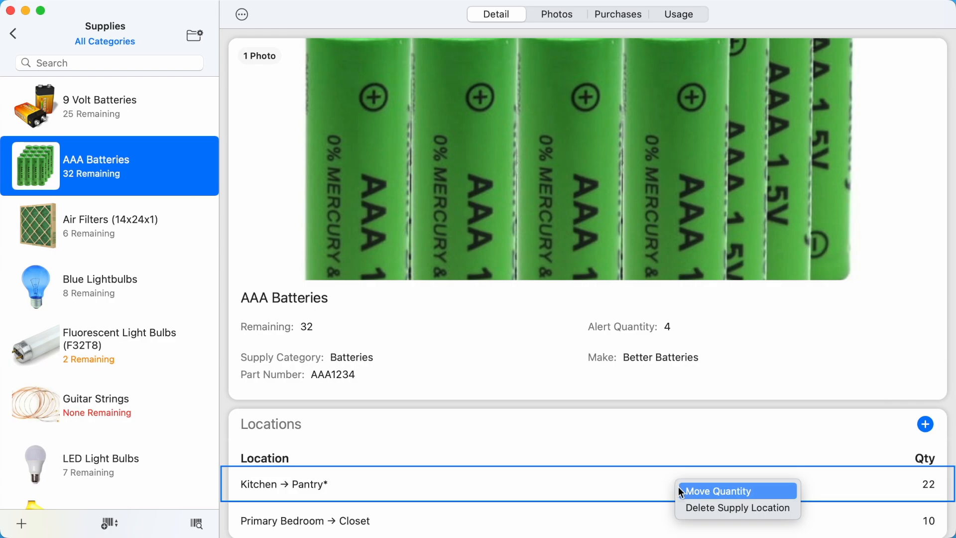
pyautogui.click(719, 491)
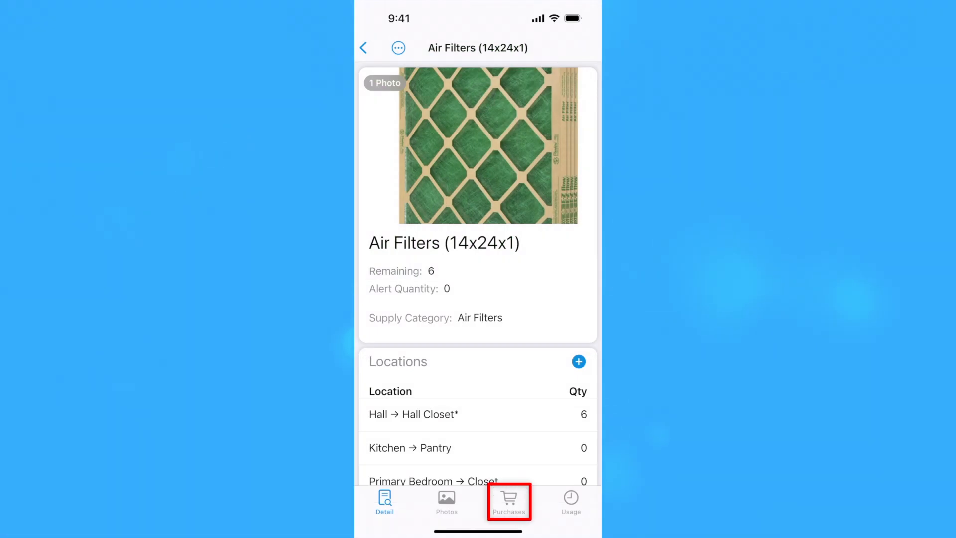
# - View the 14x24x1 air filters' purchase history and begin a new purchase
pyautogui.click(509, 499)
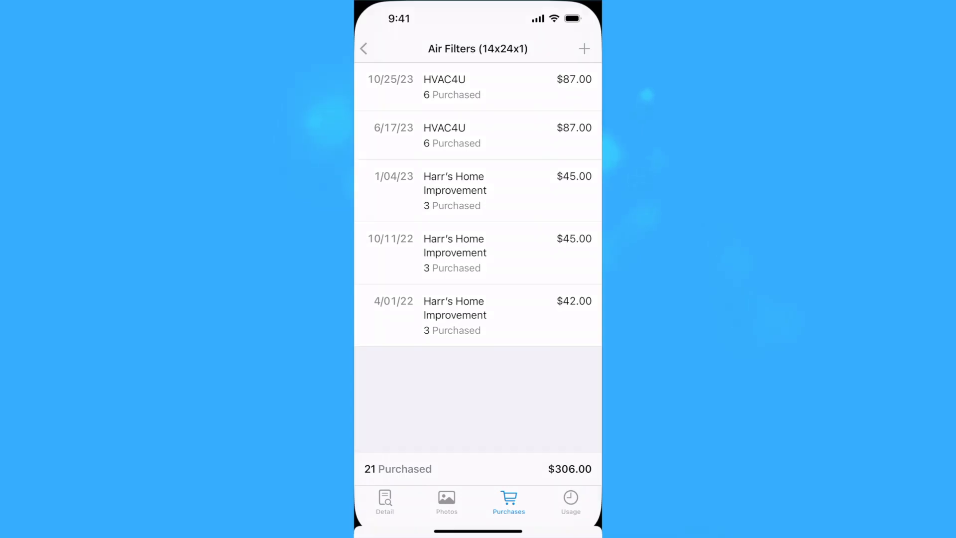
pyautogui.click(583, 48)
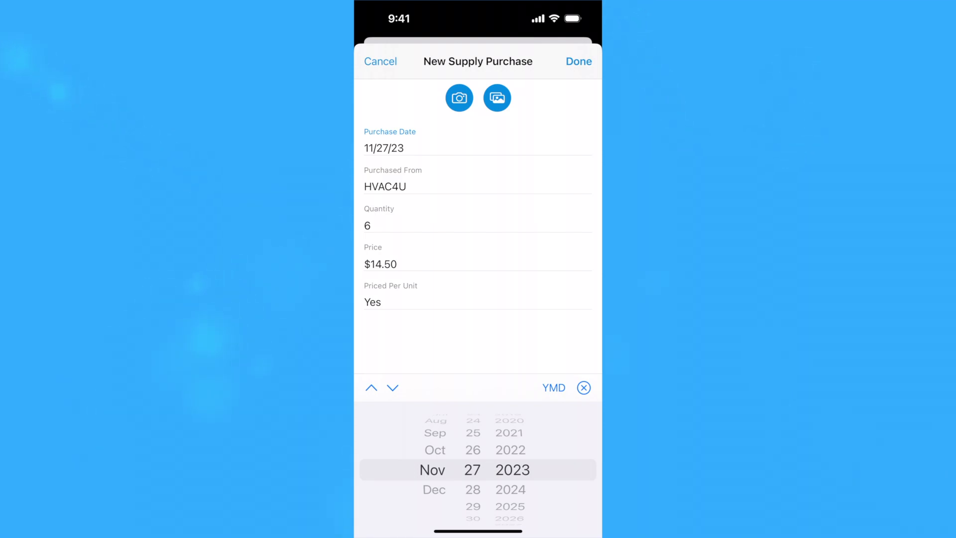
# - Record 6 air filters from HVAC4U at $14.50 per unit dated 11/27/23
pyautogui.click(477, 295)
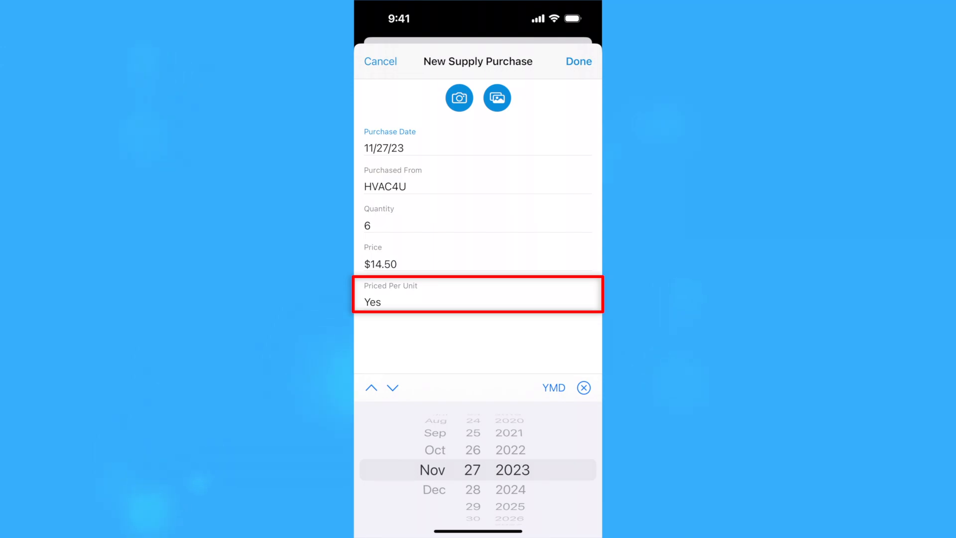
pyautogui.click(476, 257)
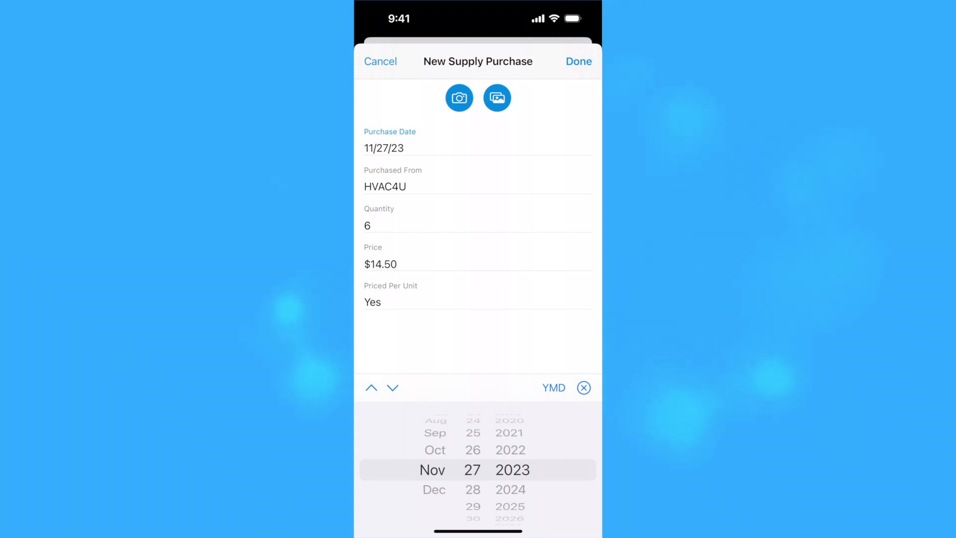
pyautogui.click(477, 221)
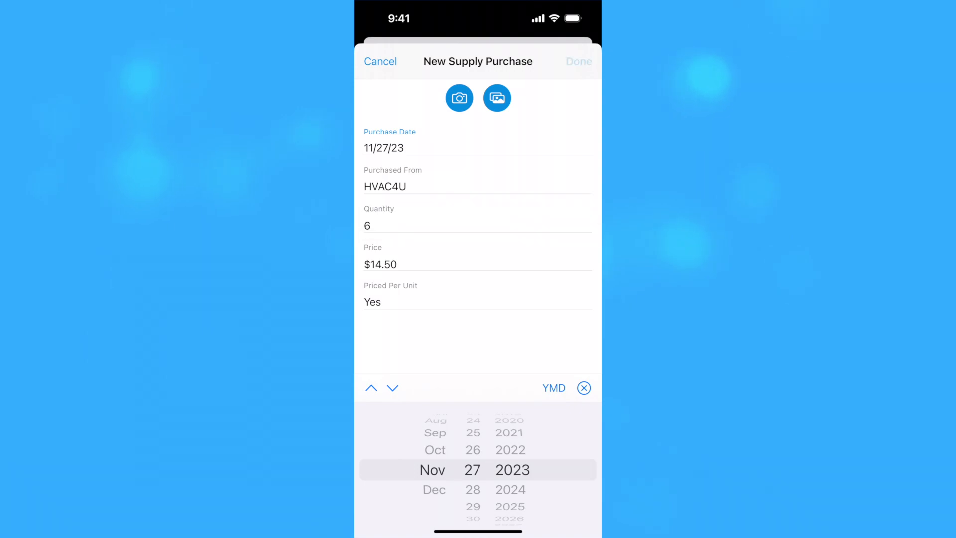
pyautogui.click(578, 61)
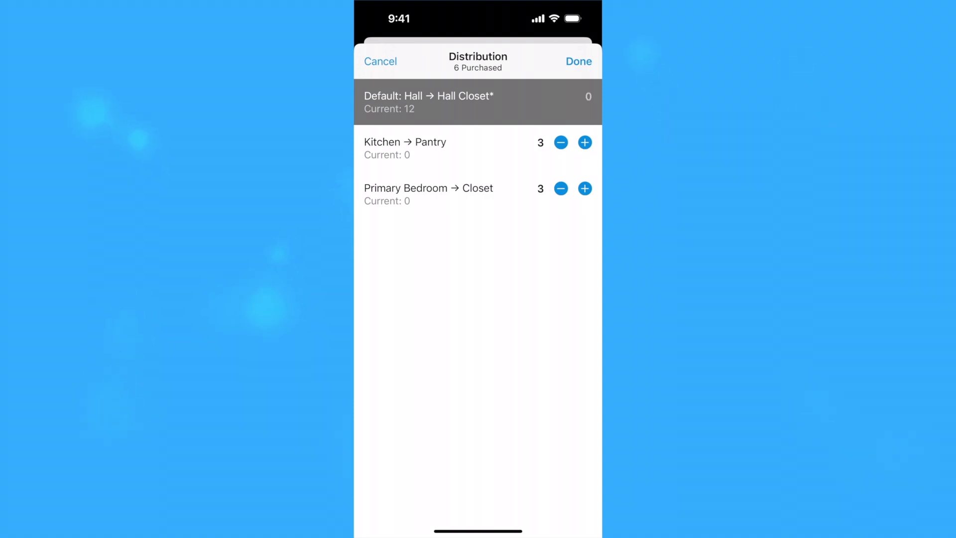
# - Confirm 3 filters to the Kitchen pantry and 3 to the Primary Bedroom closet
pyautogui.click(578, 62)
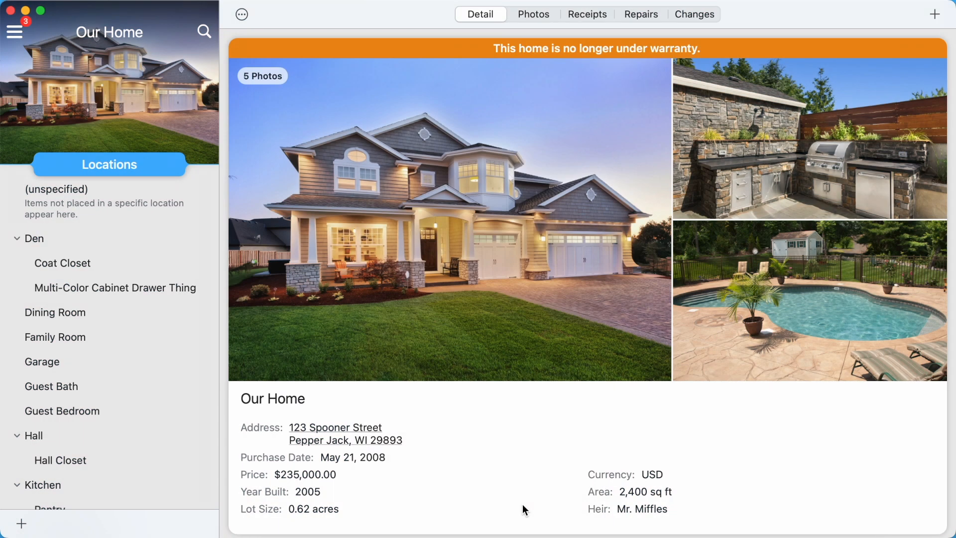
# - Have Change Air Filters use one air filter from each of the three locations
pyautogui.scroll(-3)
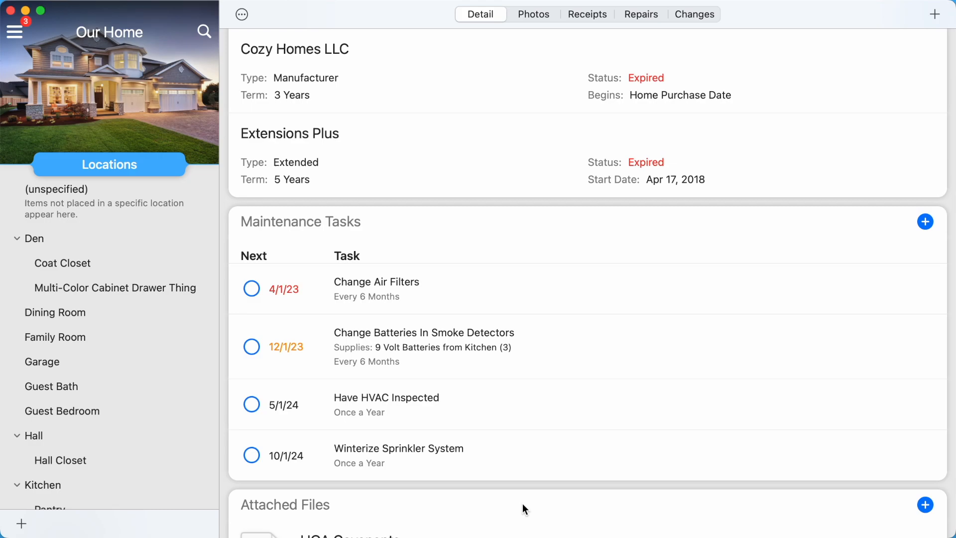
pyautogui.click(376, 281)
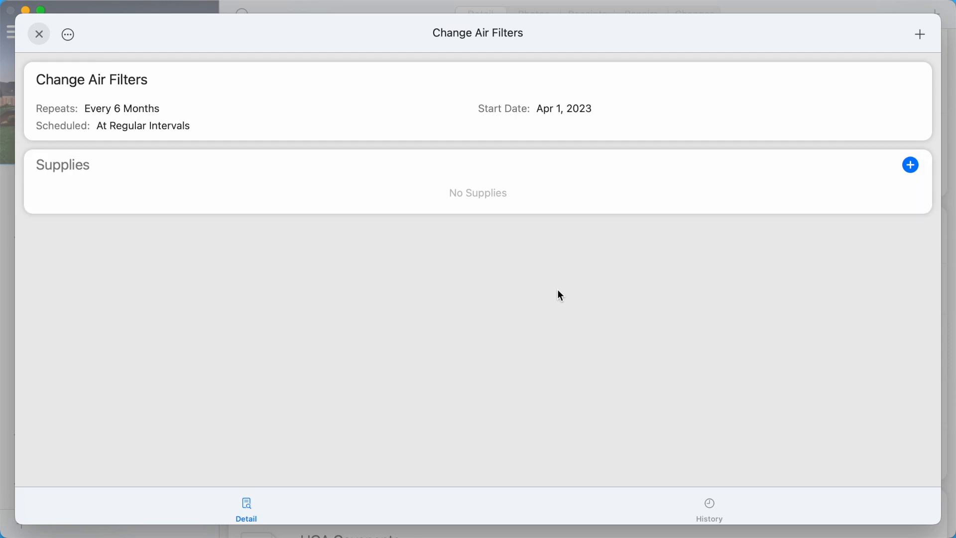
pyautogui.click(910, 165)
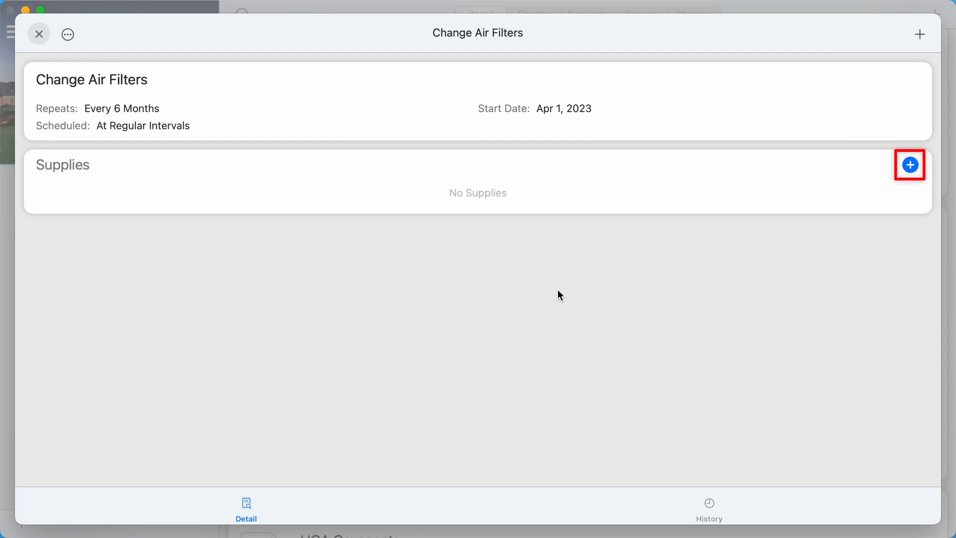
pyautogui.click(910, 164)
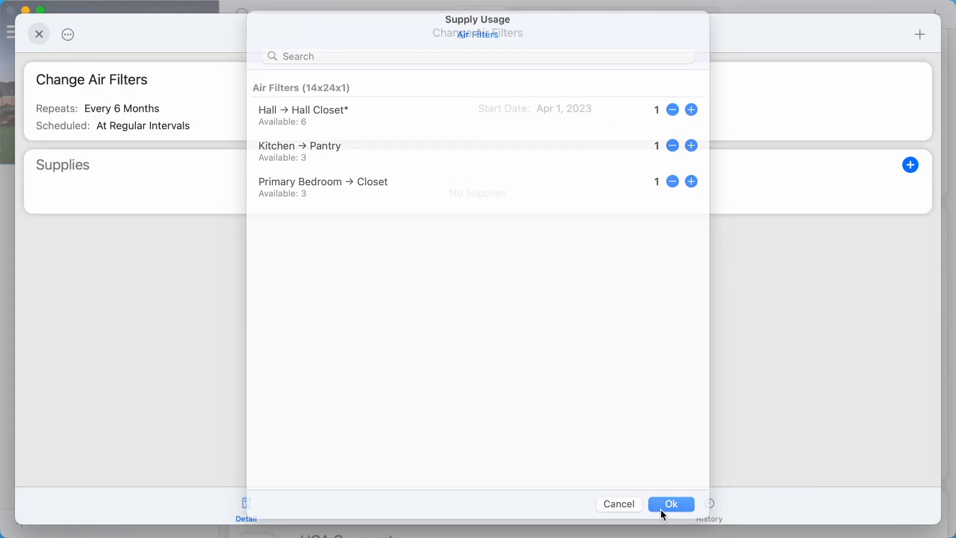
pyautogui.click(671, 503)
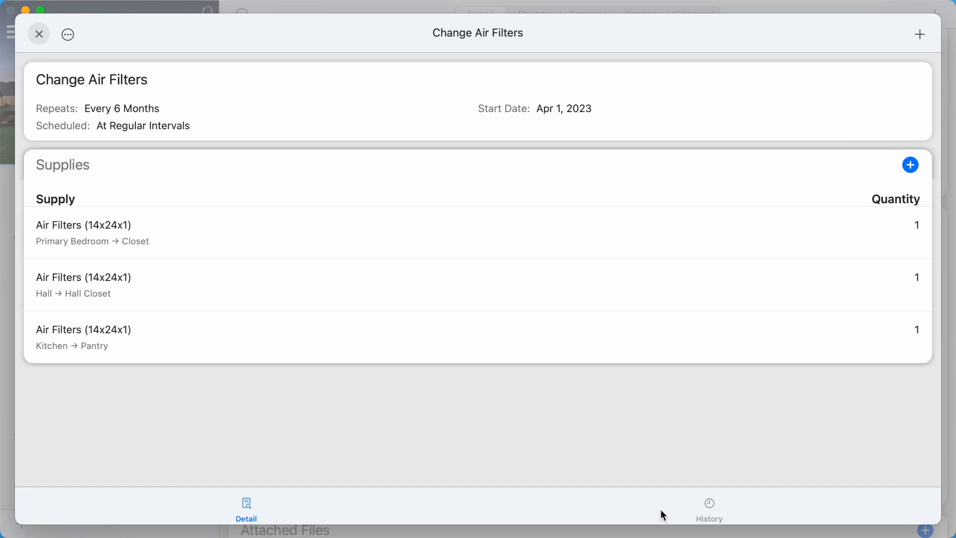
pyautogui.click(39, 34)
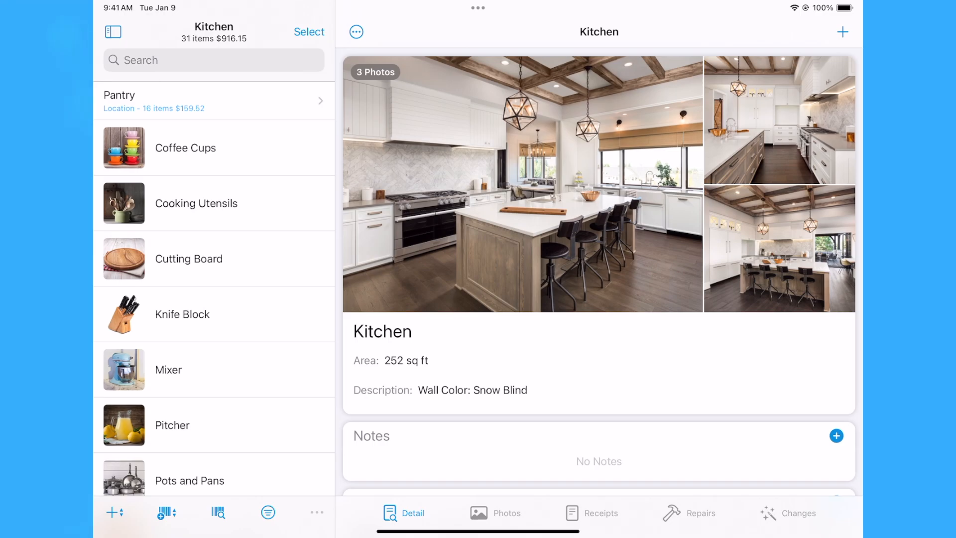
# - Add a component from existing supplies to the kitchen's Replaced Ceiling Light repair
pyautogui.click(688, 526)
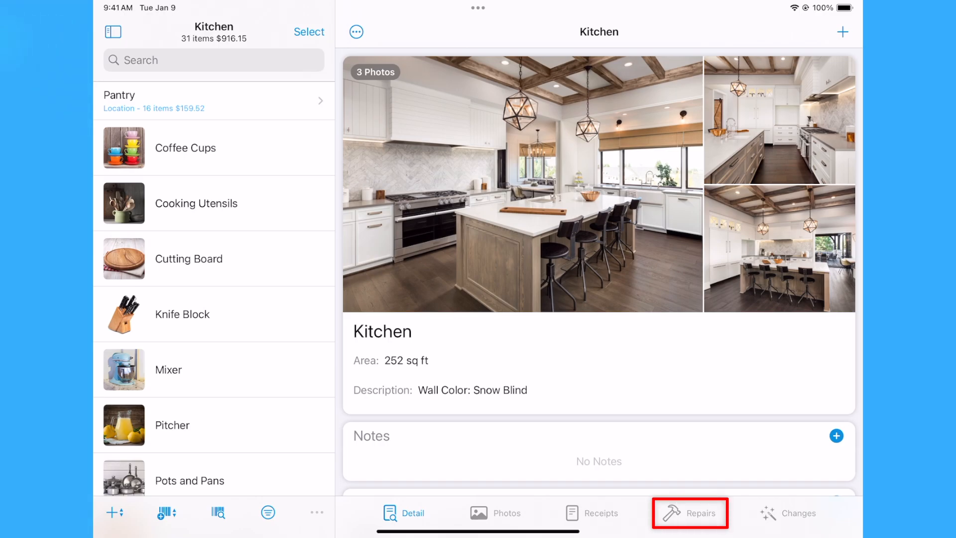
pyautogui.click(690, 512)
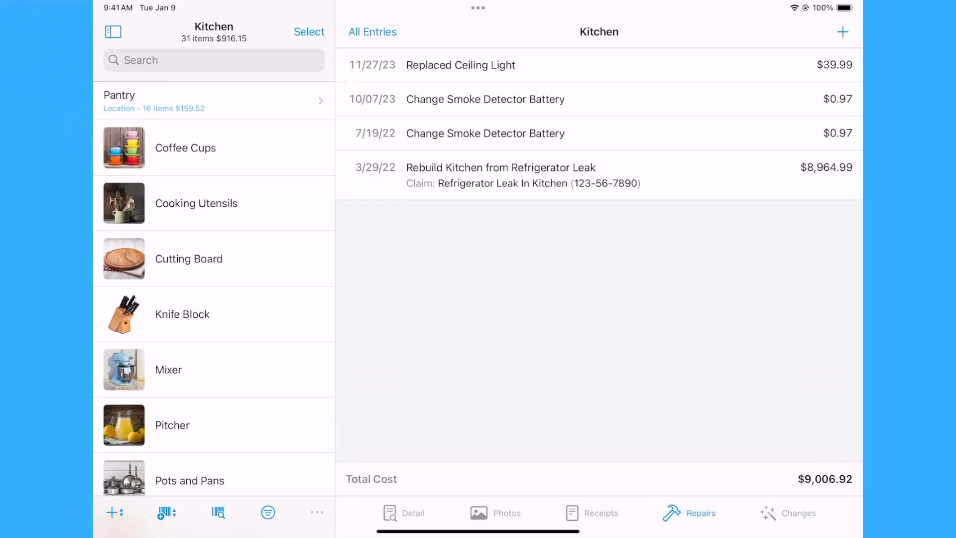
pyautogui.click(460, 65)
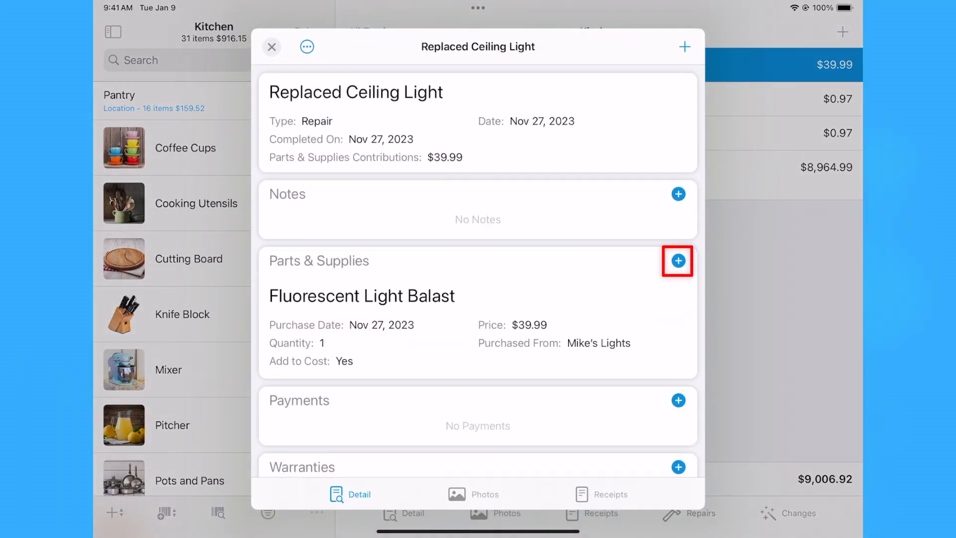
pyautogui.click(678, 261)
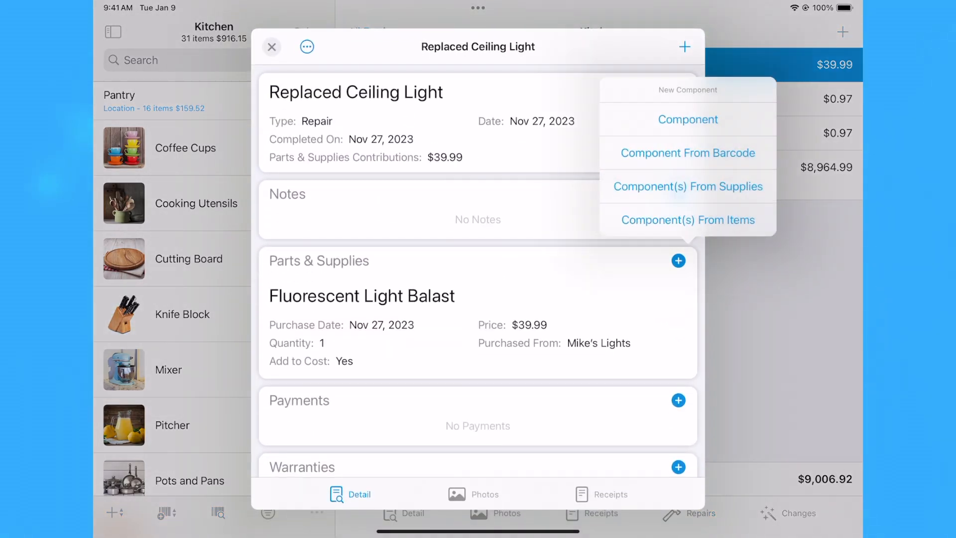
pyautogui.click(688, 186)
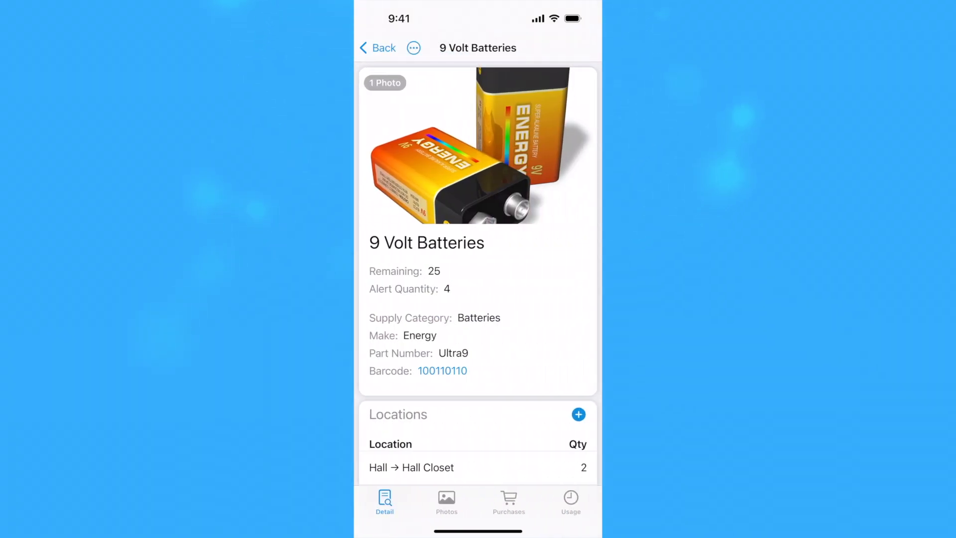
# - Log a Wireless Mouse usage of one kitchen 9 Volt Battery dated 11/27/23
pyautogui.click(569, 500)
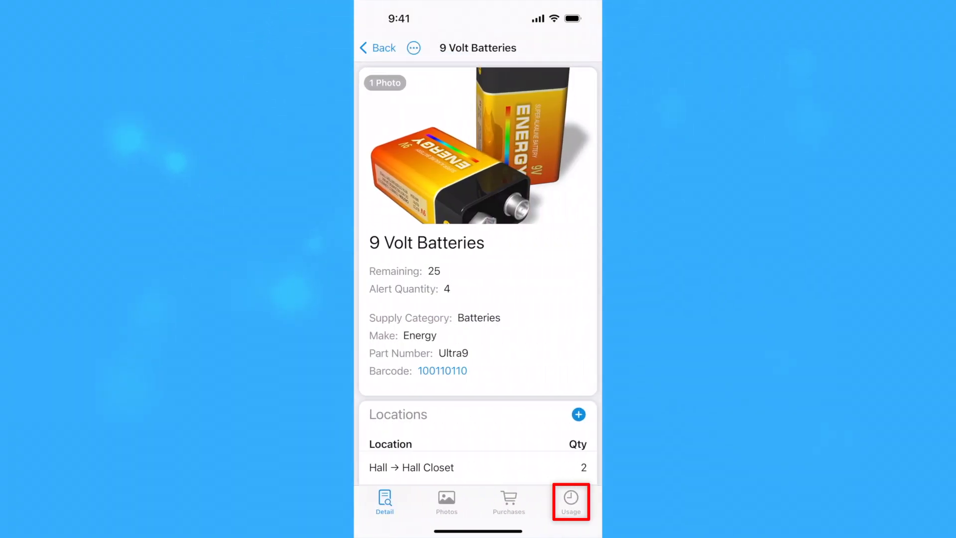
pyautogui.click(570, 502)
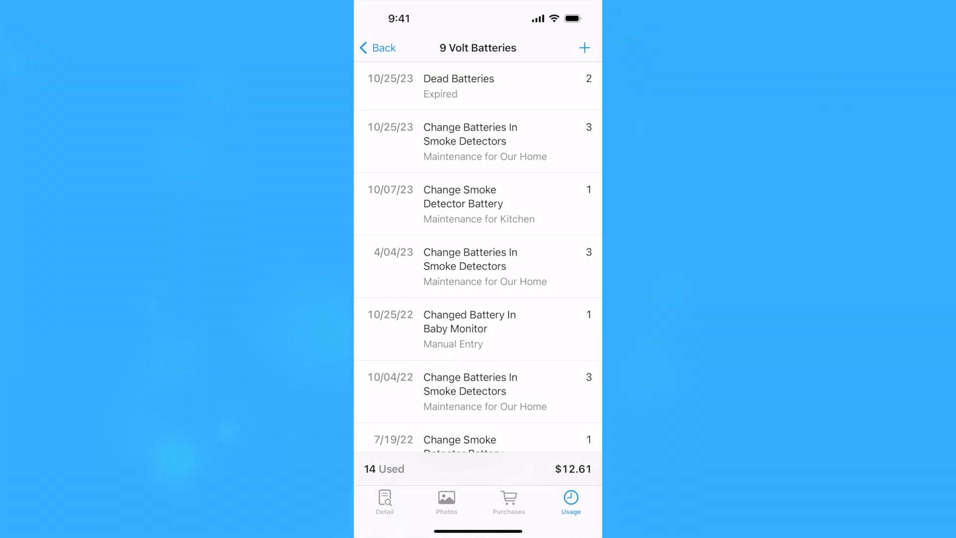
pyautogui.click(583, 48)
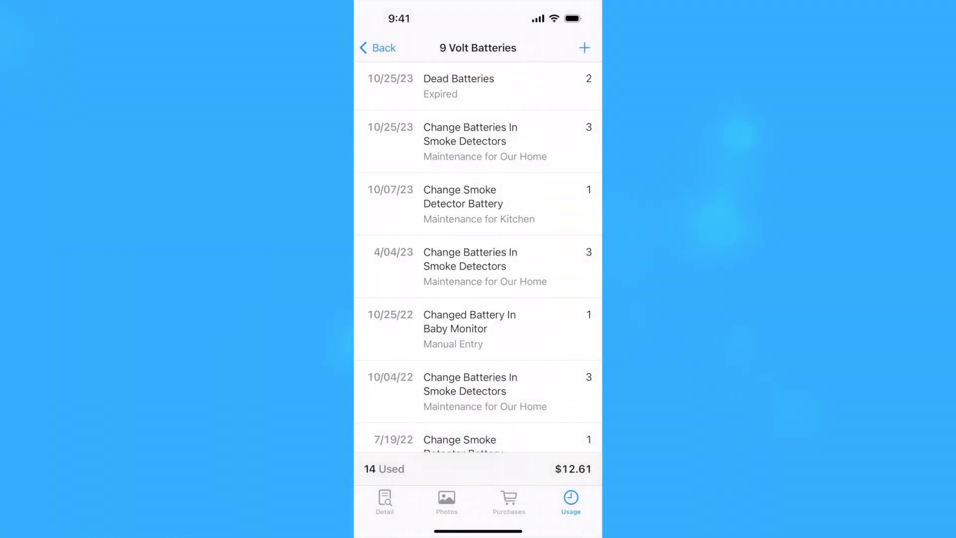
pyautogui.click(583, 47)
pyautogui.write('Wireless Mouse')
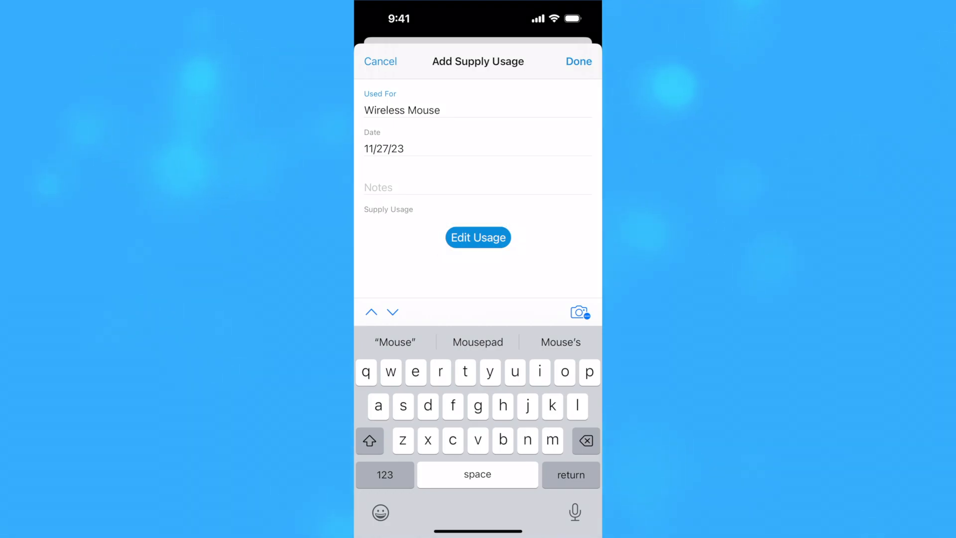
pyautogui.click(478, 237)
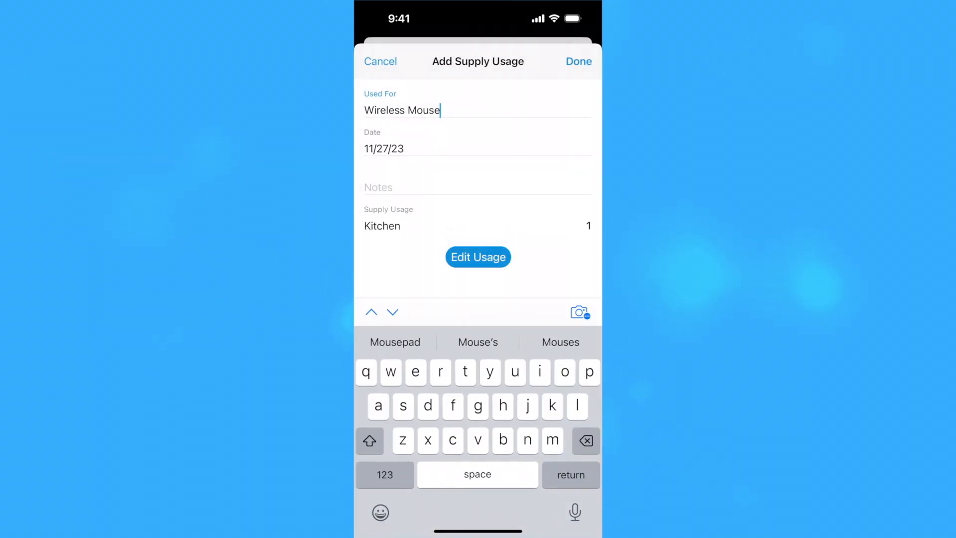
pyautogui.click(578, 62)
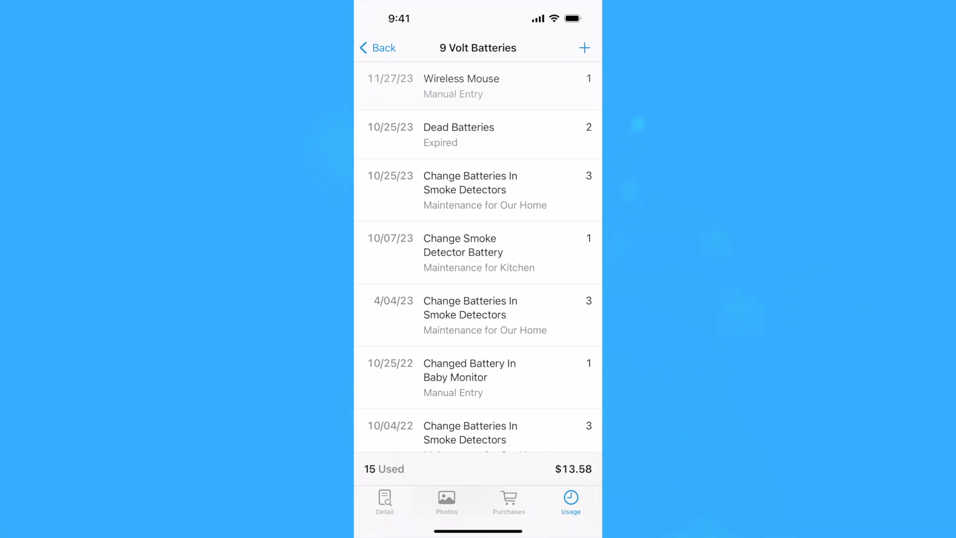
# - Dispose of two 9 Volt Batteries as Gifted with reason 'Gave Some To Fred'
pyautogui.click(583, 47)
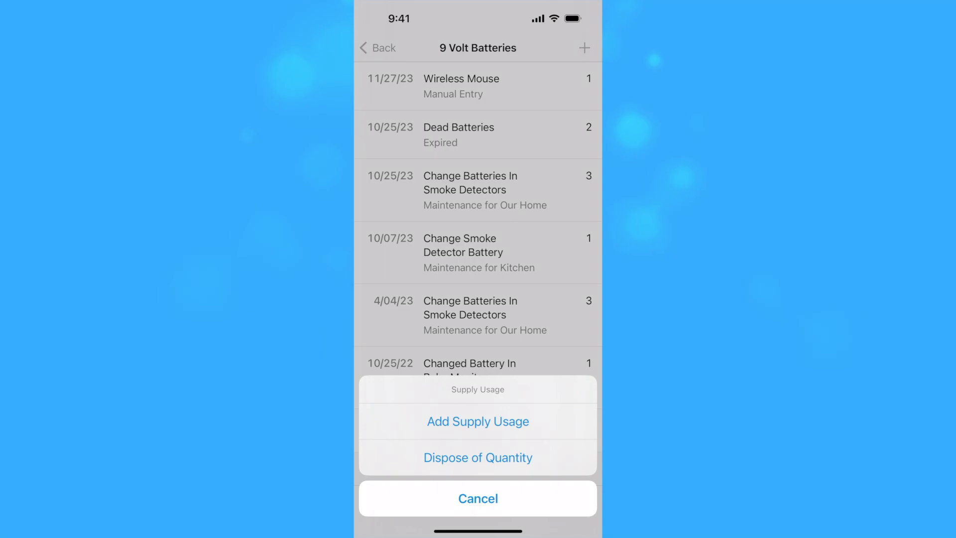
pyautogui.click(478, 497)
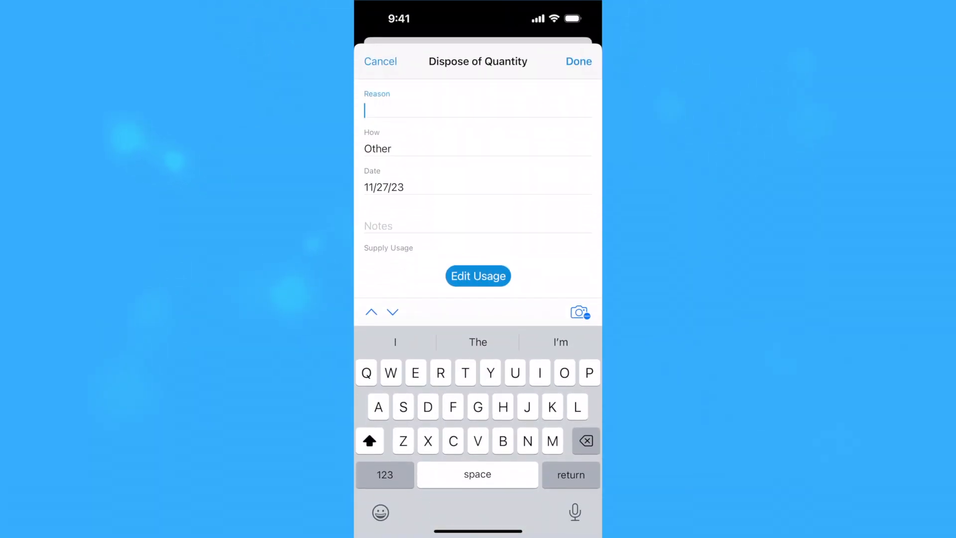
pyautogui.write('Gave Some To Fred')
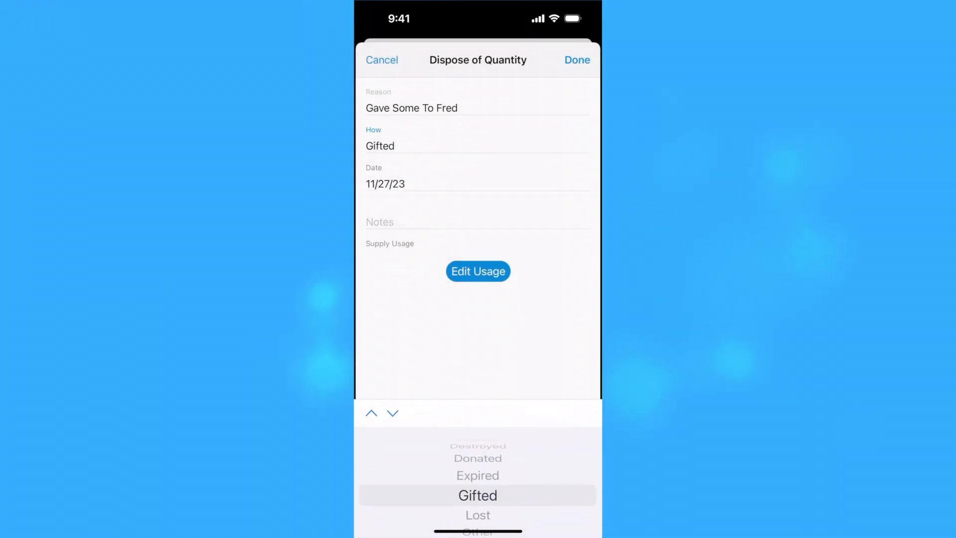
pyautogui.click(576, 60)
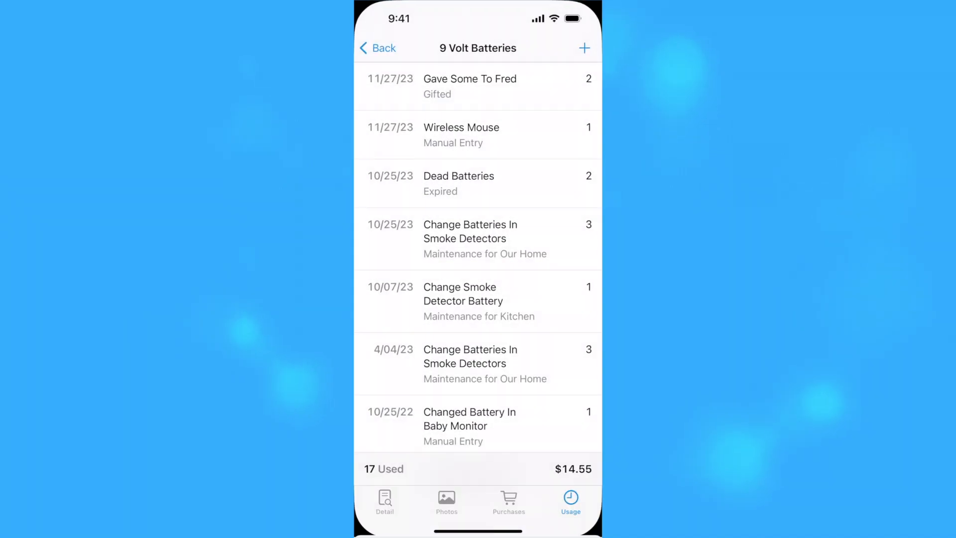